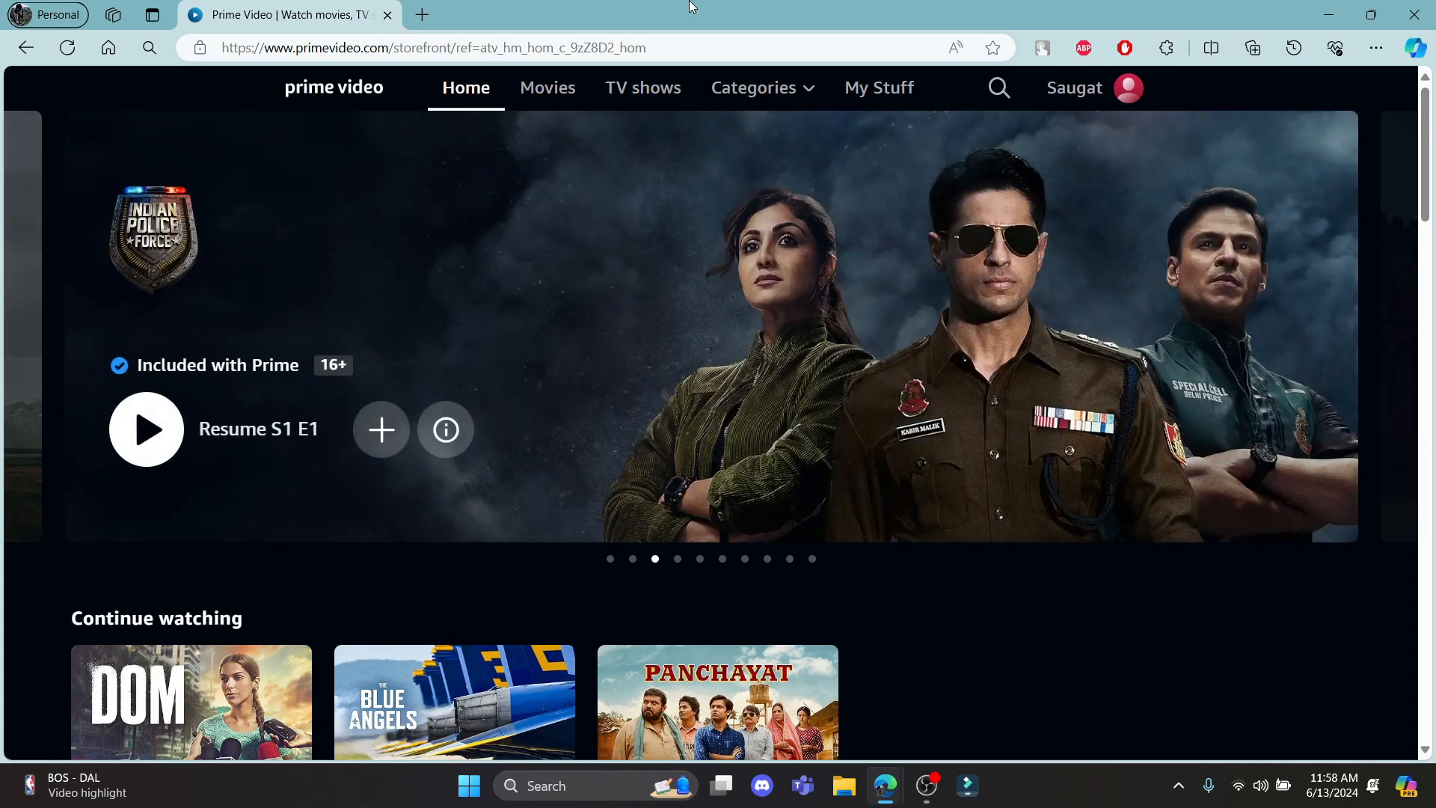
{"action": "mouse_move", "coordinate": [642, 87]}
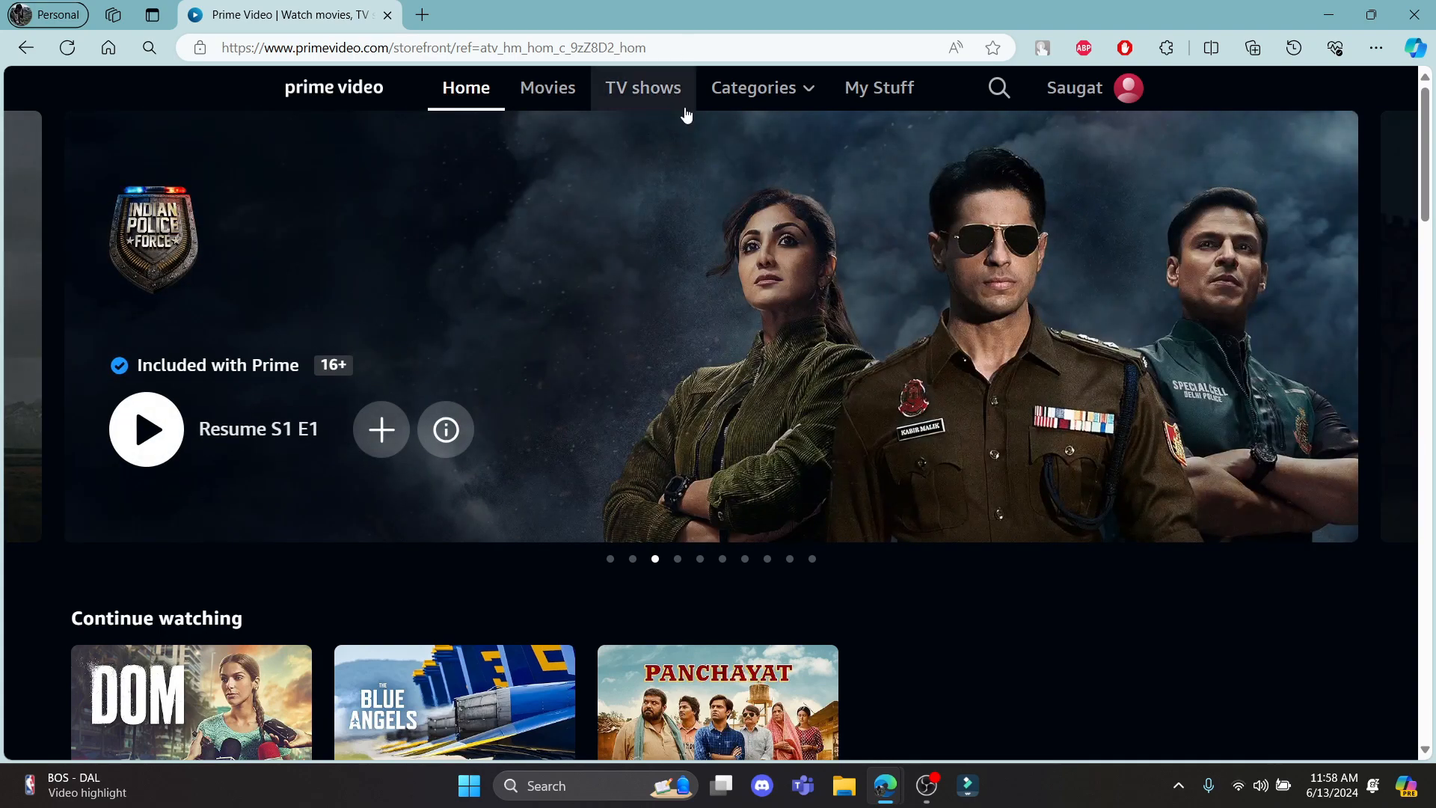
Step: Scroll the home page down to the Amazon Originals row with Good Grief previewed
{"action": "scroll", "scroll_direction": "down", "scroll_amount": 3}
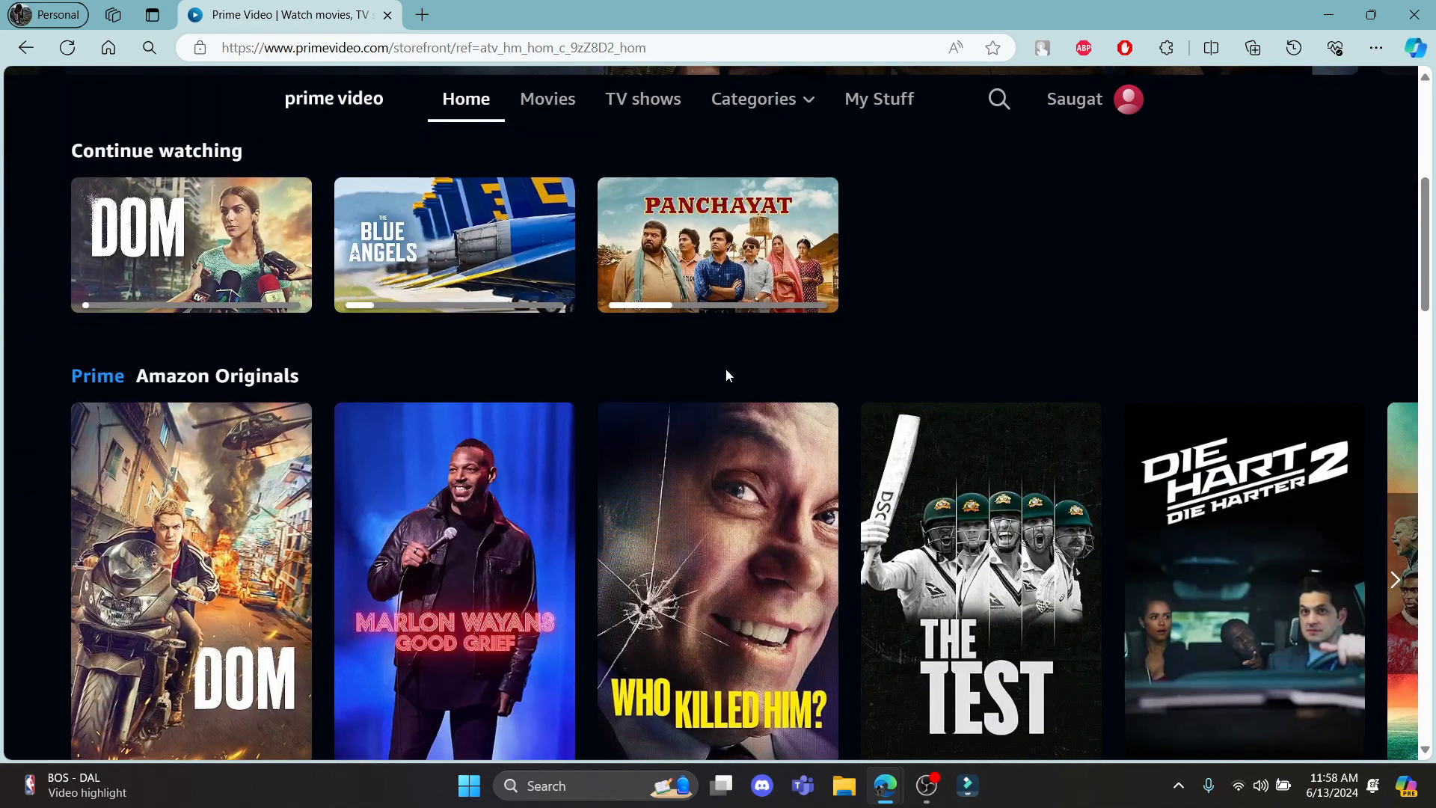
{"action": "scroll", "scroll_direction": "down", "scroll_amount": 3}
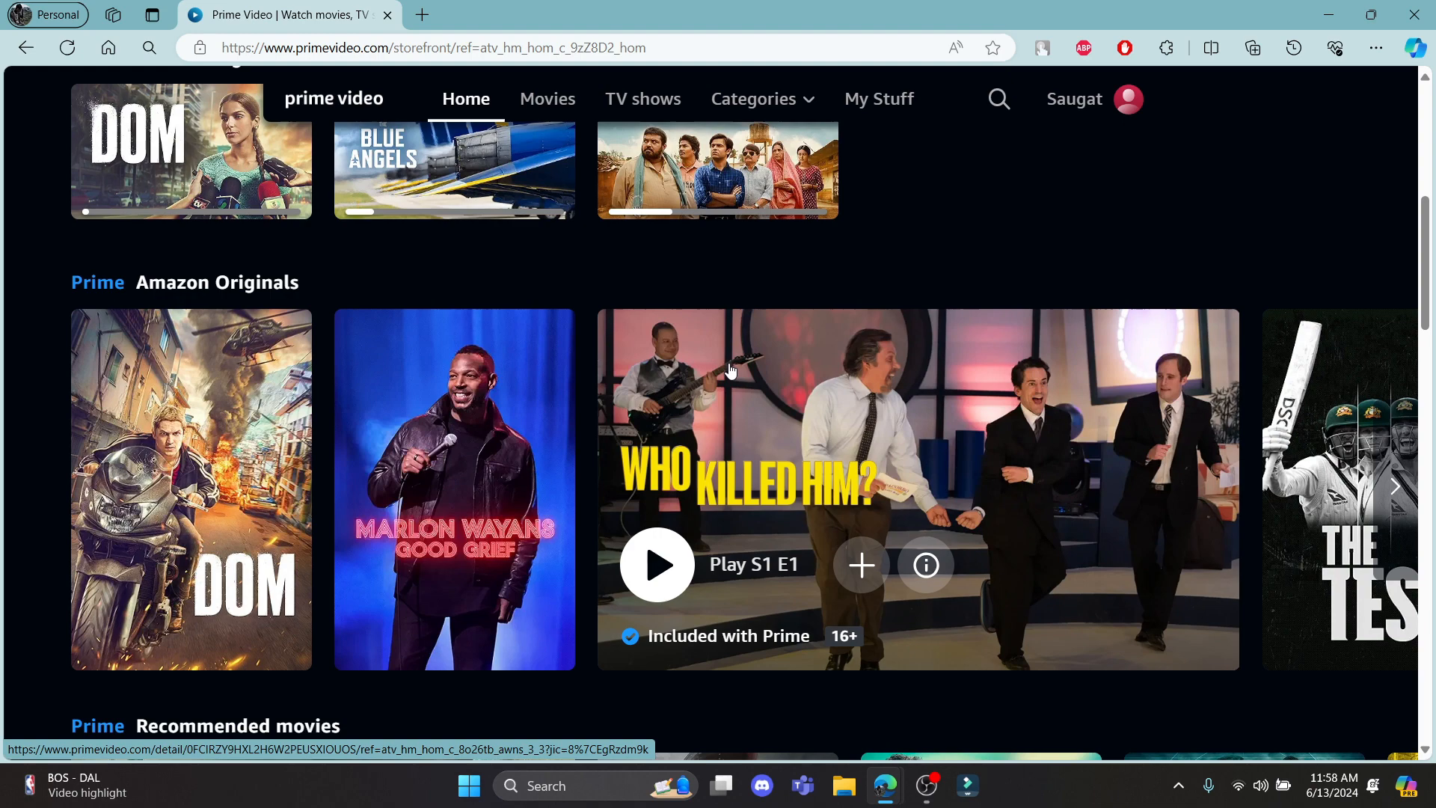
{"action": "mouse_move", "coordinate": [295, 34]}
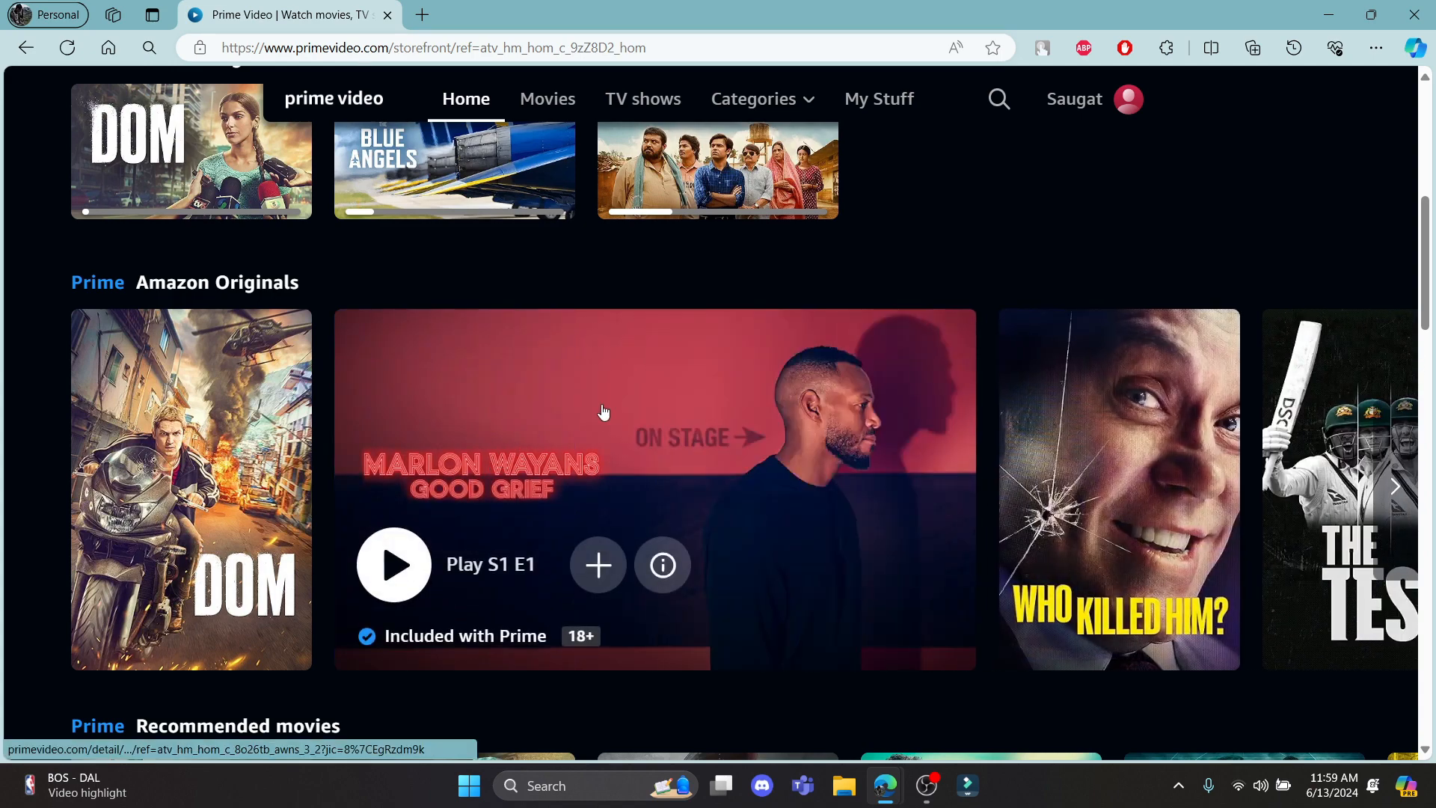
Step: Play Good Grief S1 E1, pause it, then lower the volume slider partway and raise it back up
{"action": "left_click", "coordinate": [393, 563]}
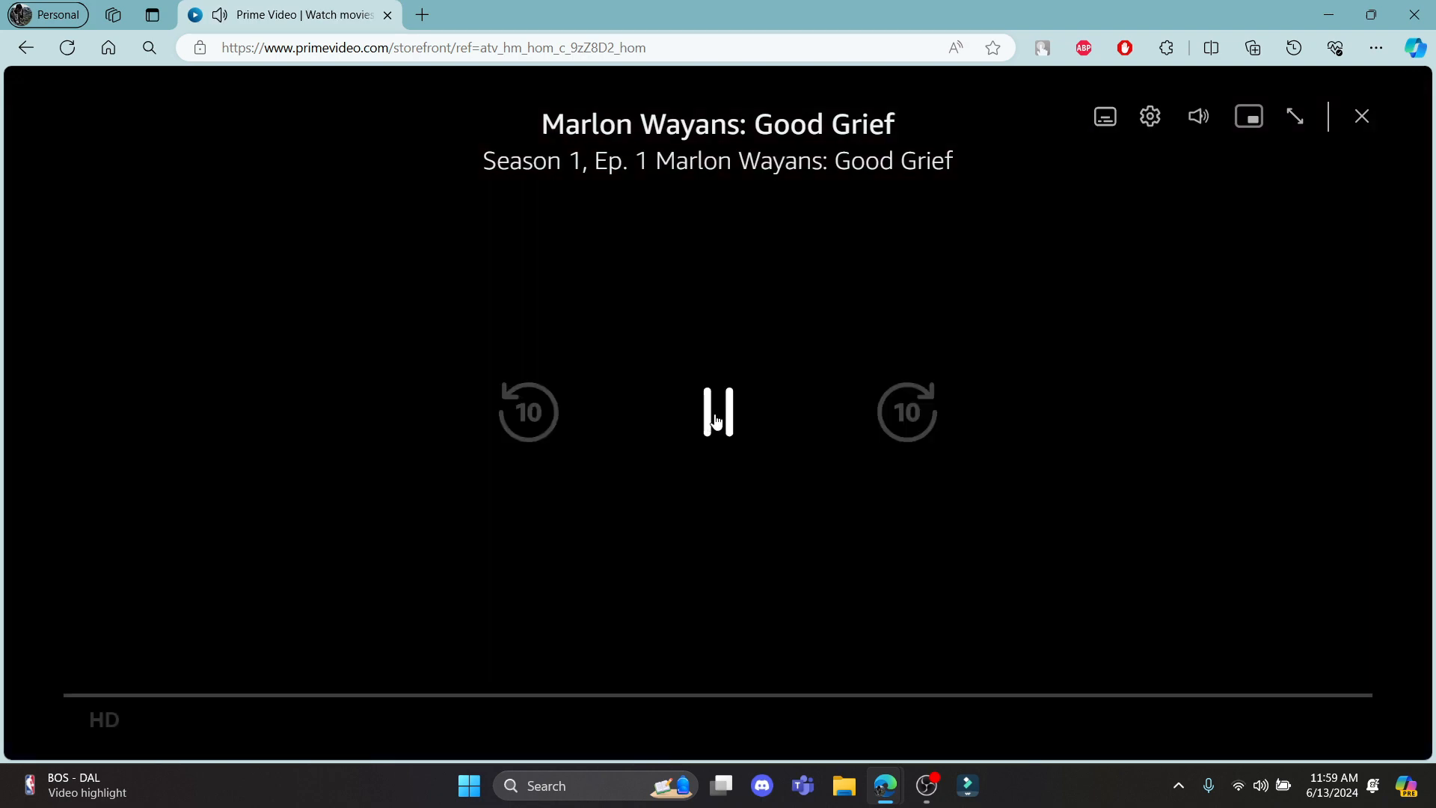
{"action": "left_click", "coordinate": [717, 411]}
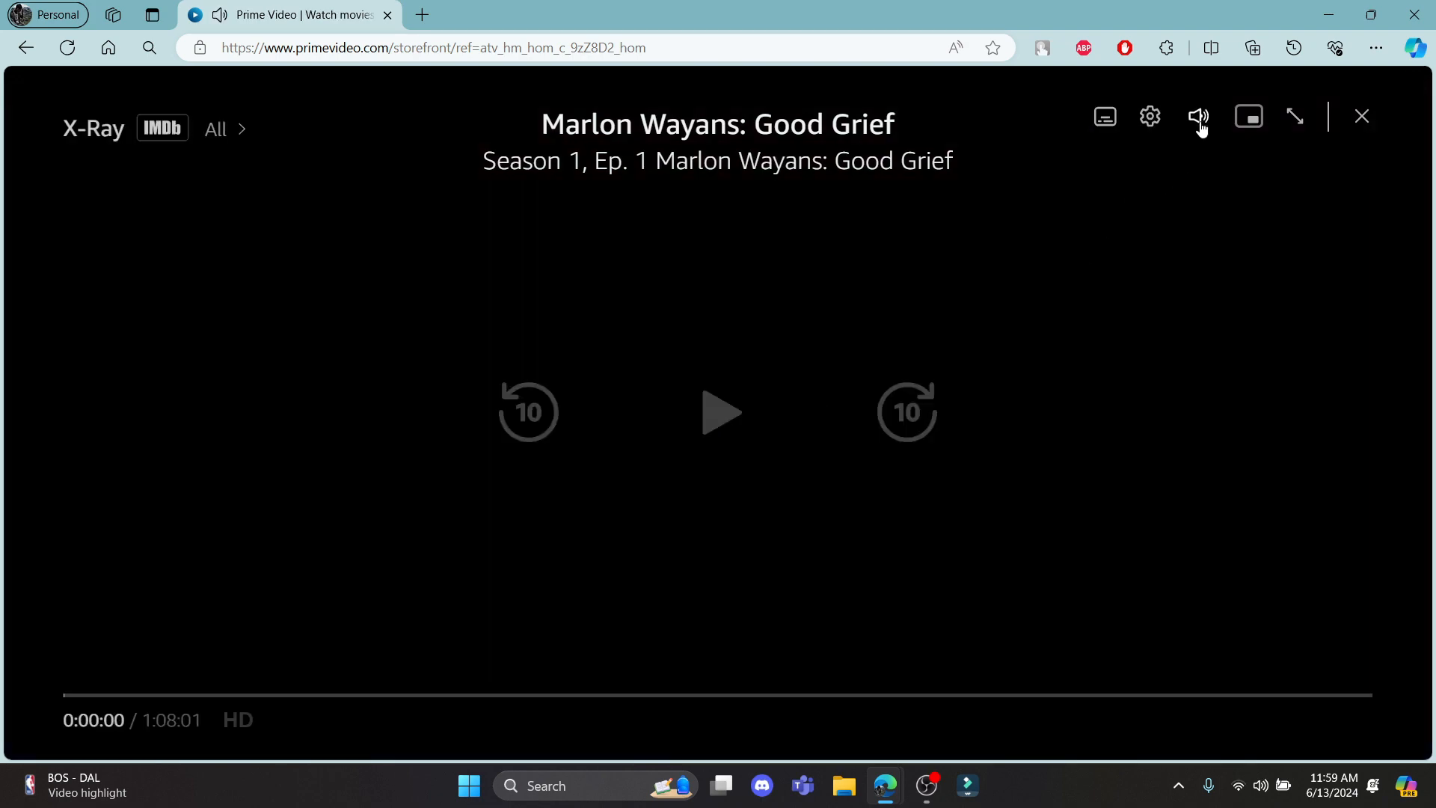
{"action": "left_click", "coordinate": [1198, 117]}
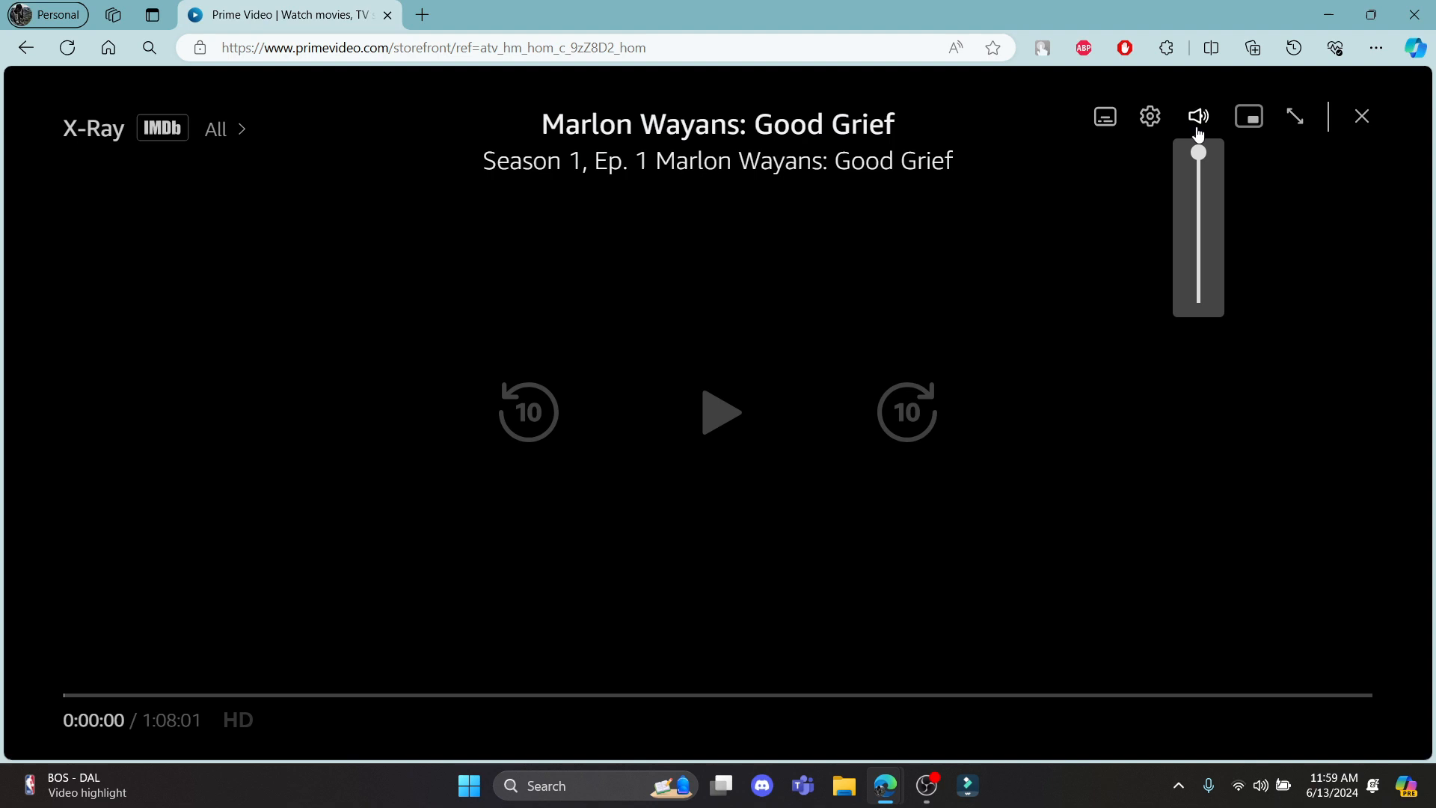
{"action": "left_click_drag", "start_coordinate": [1197, 153], "coordinate": [1197, 249]}
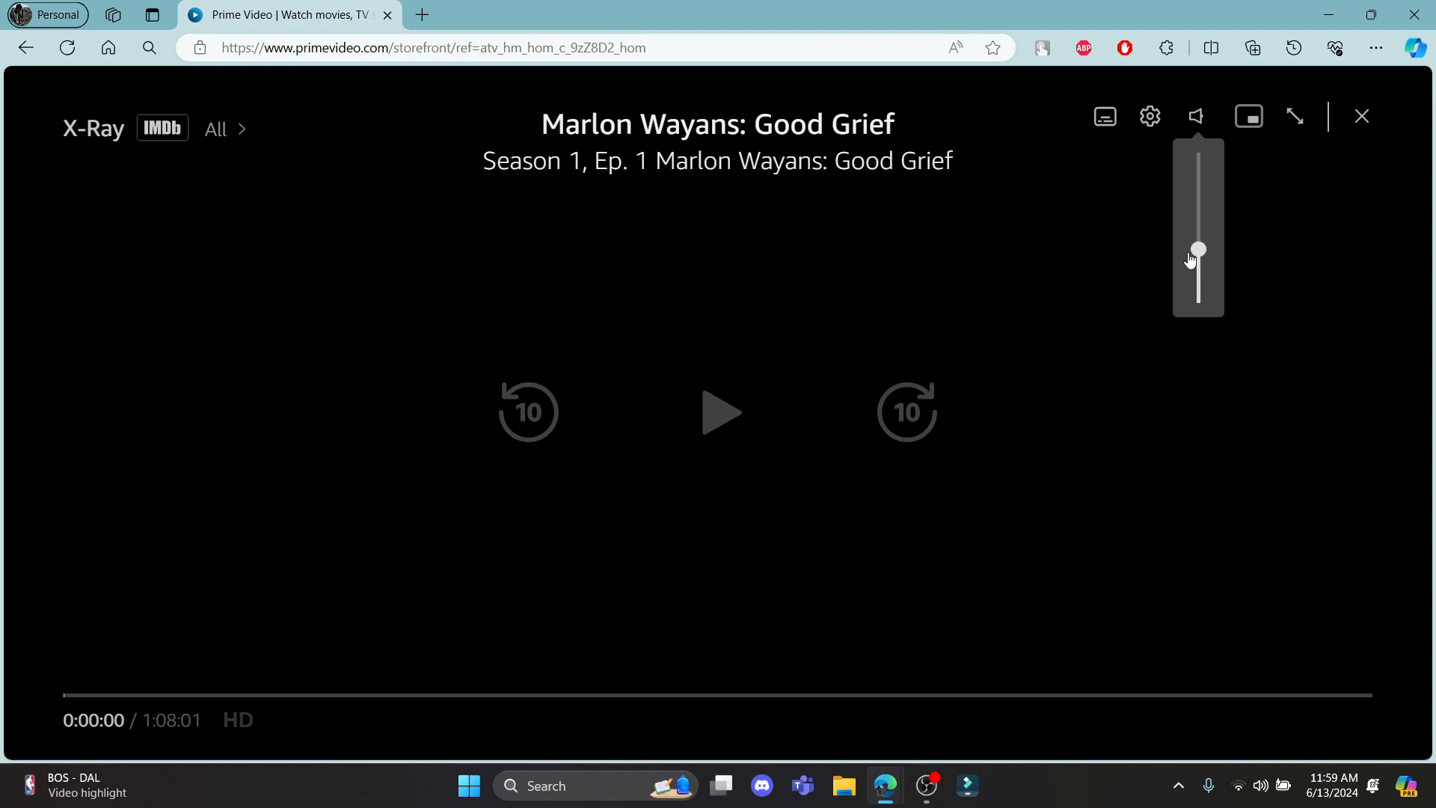
{"action": "left_click_drag", "start_coordinate": [1196, 250], "coordinate": [1197, 149]}
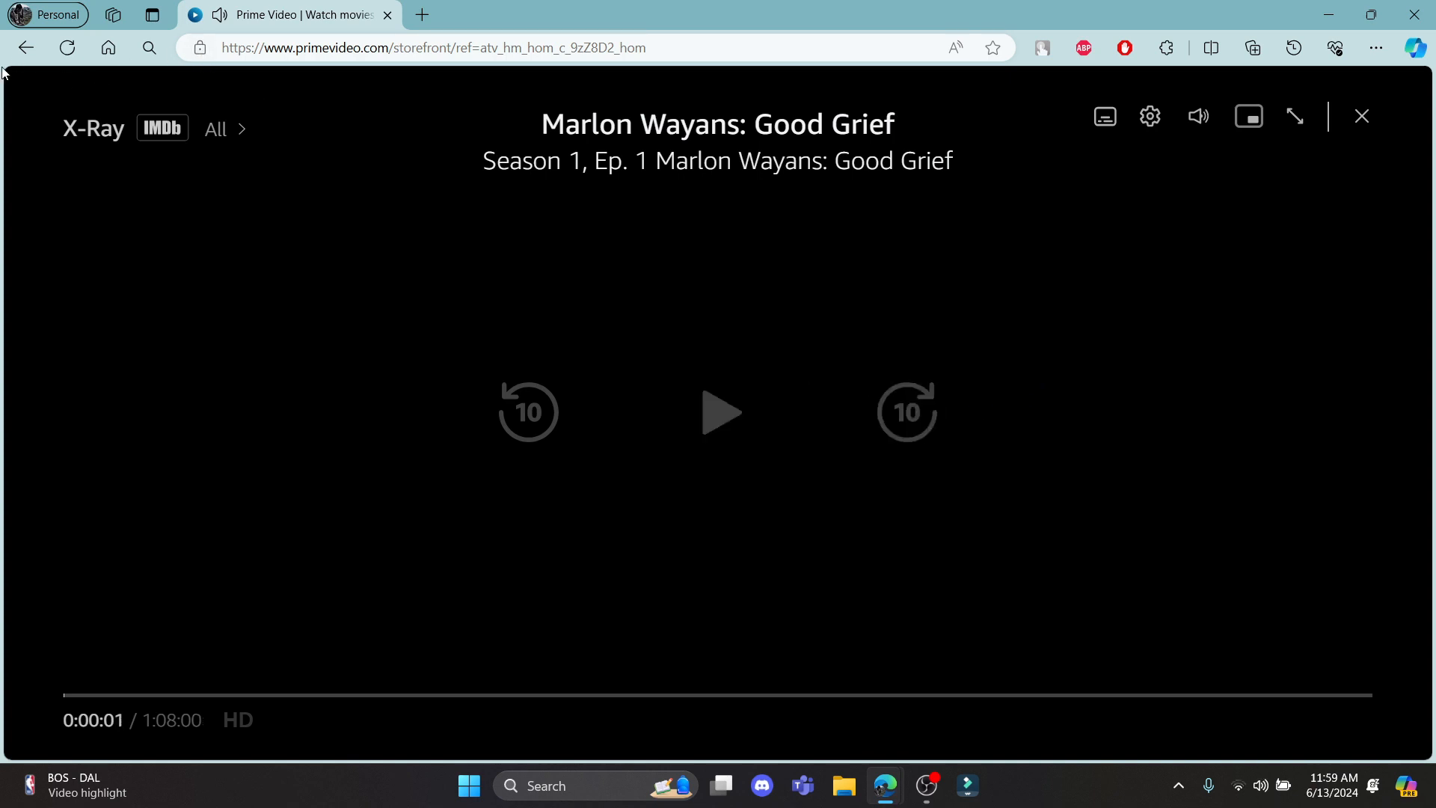
Step: Leave Good Grief, pause DOM S3 E1, raise its volume to maximum and return to DOM's page
{"action": "left_click", "coordinate": [1361, 117]}
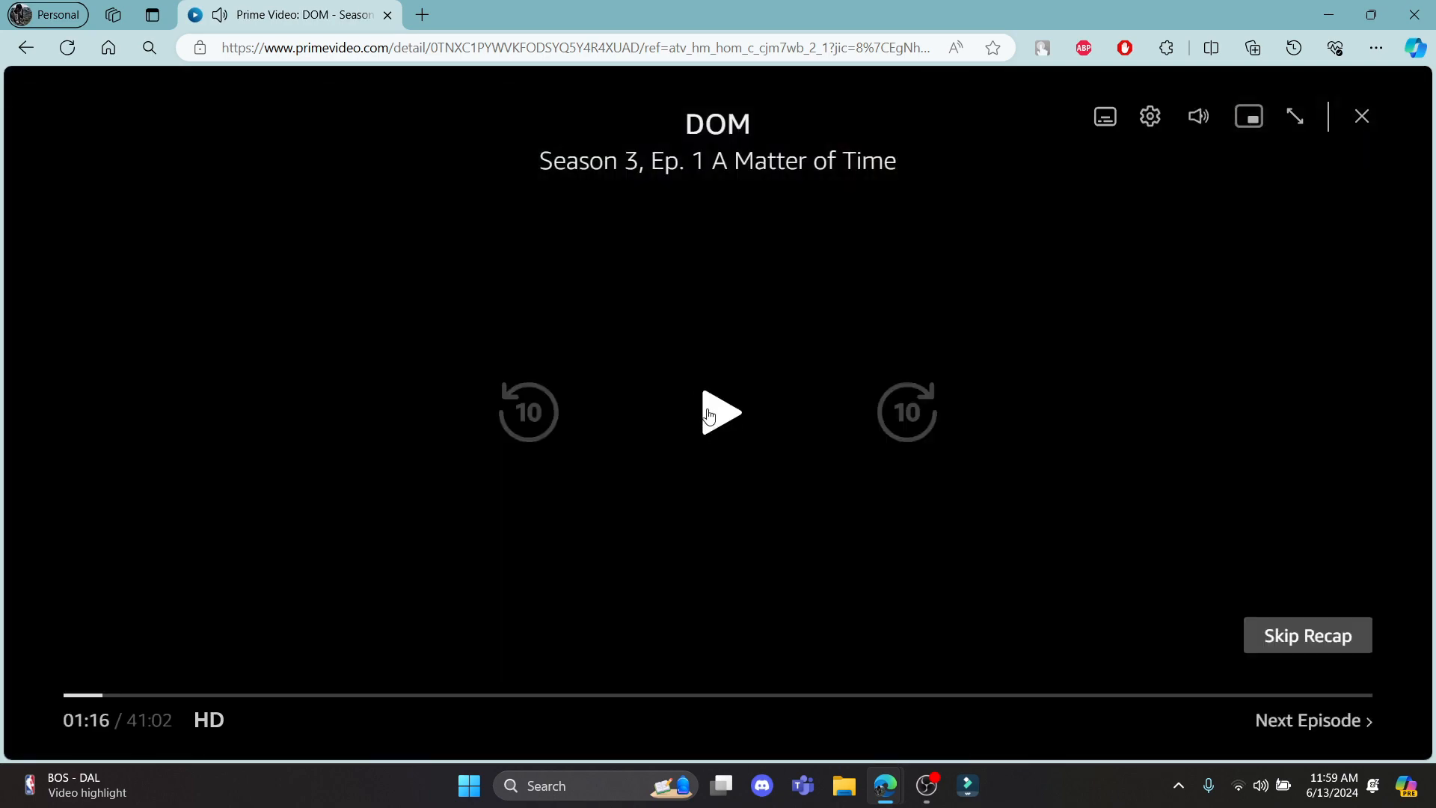
{"action": "left_click", "coordinate": [1105, 116]}
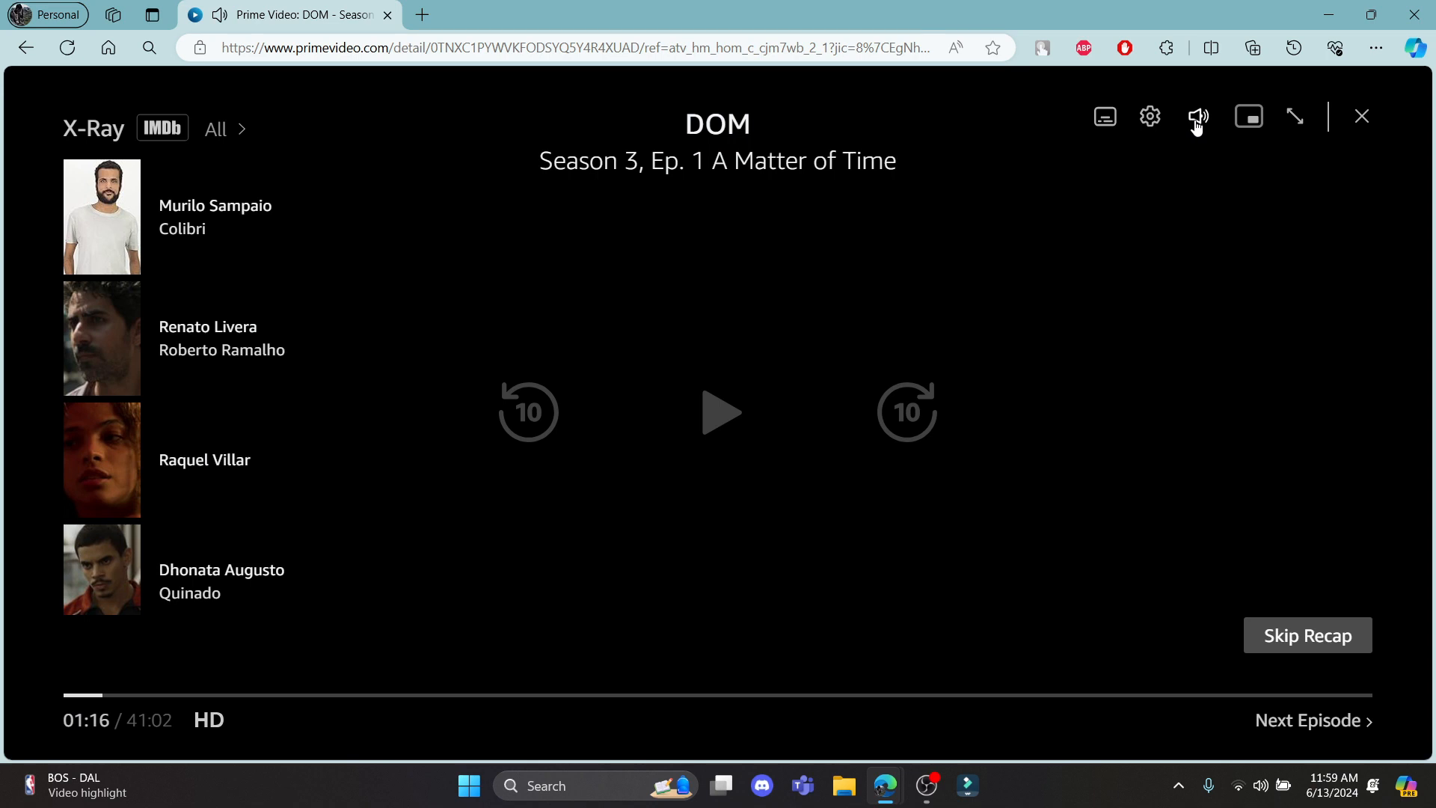
{"action": "left_click", "coordinate": [1197, 117]}
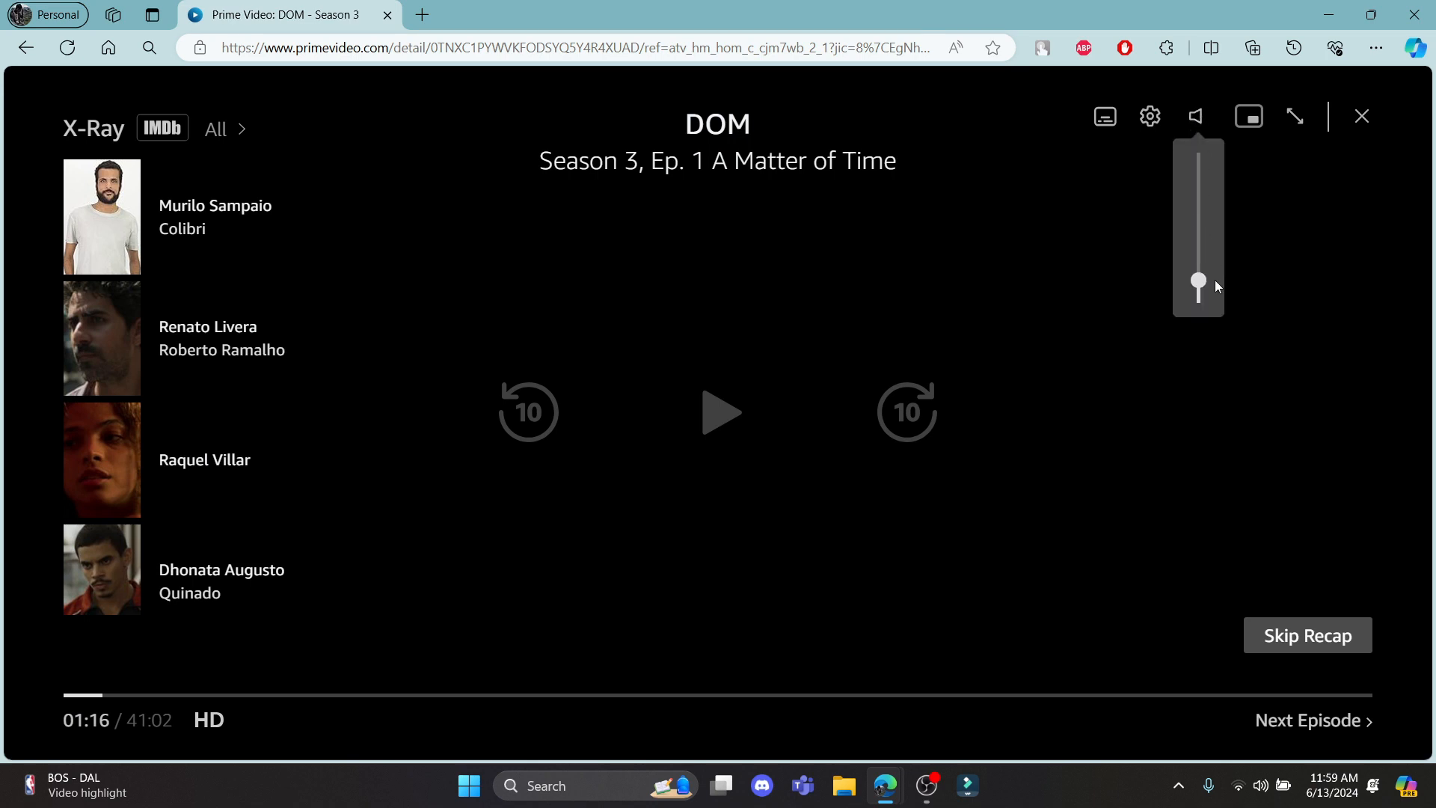
{"action": "left_click_drag", "start_coordinate": [1197, 284], "coordinate": [1197, 152]}
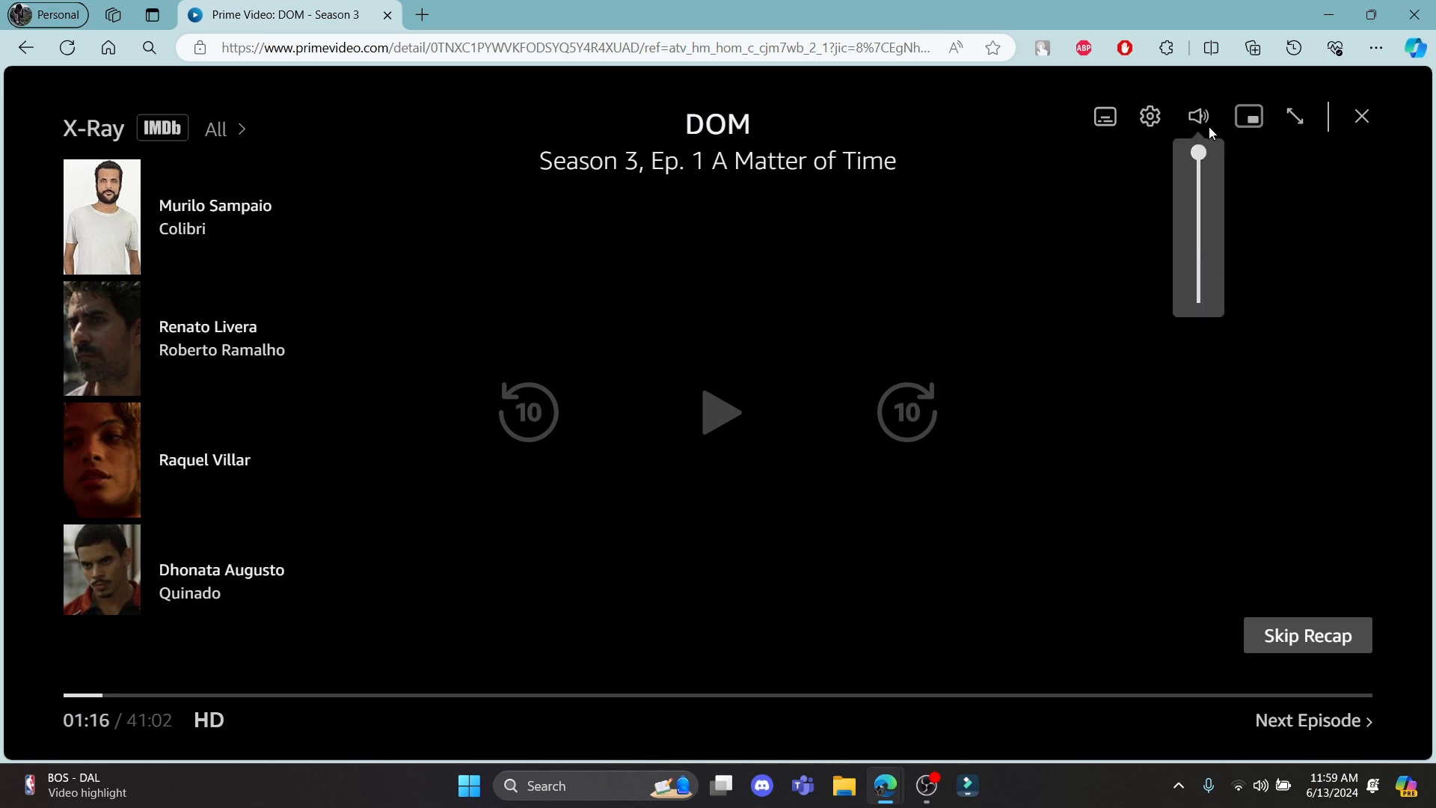
{"action": "left_click", "coordinate": [1361, 117]}
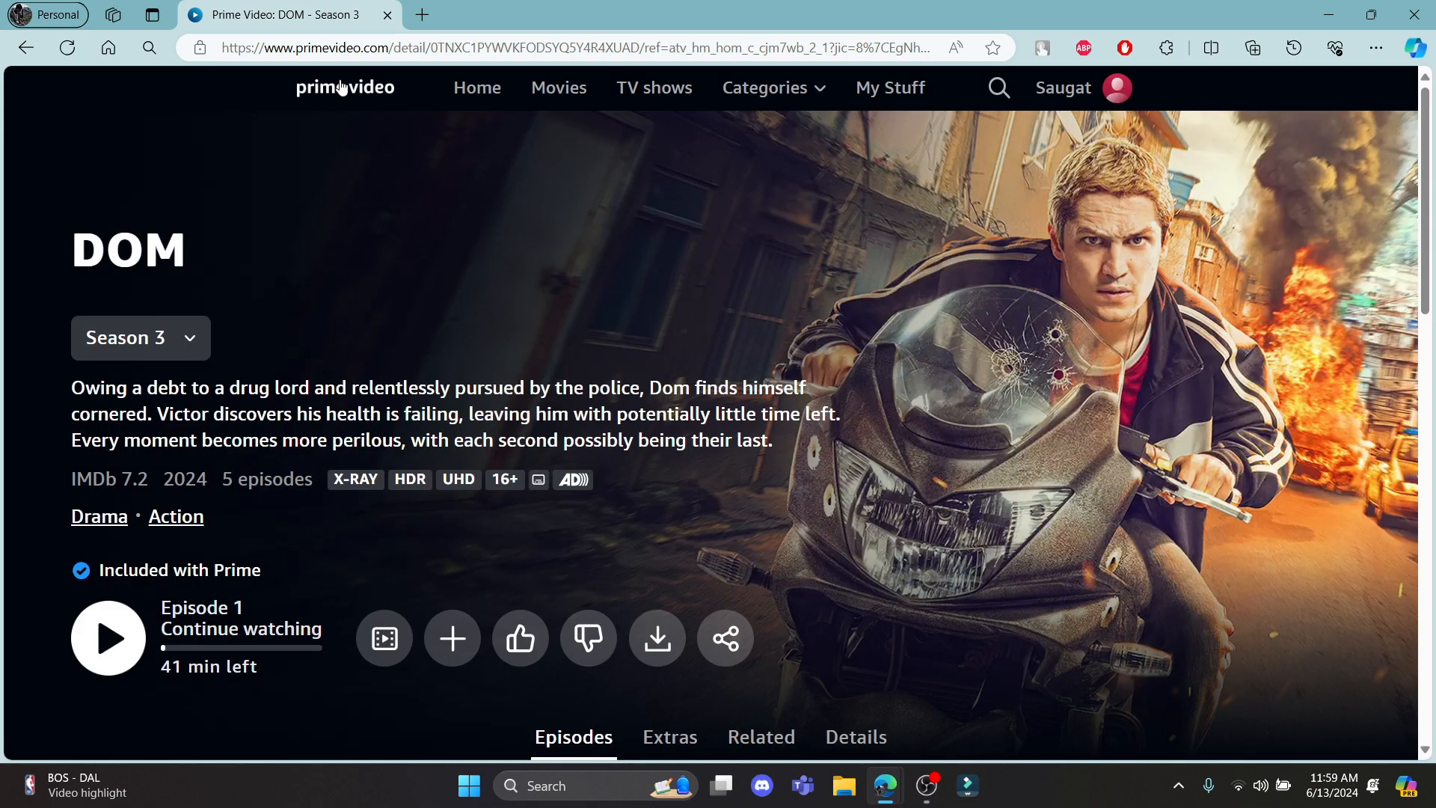